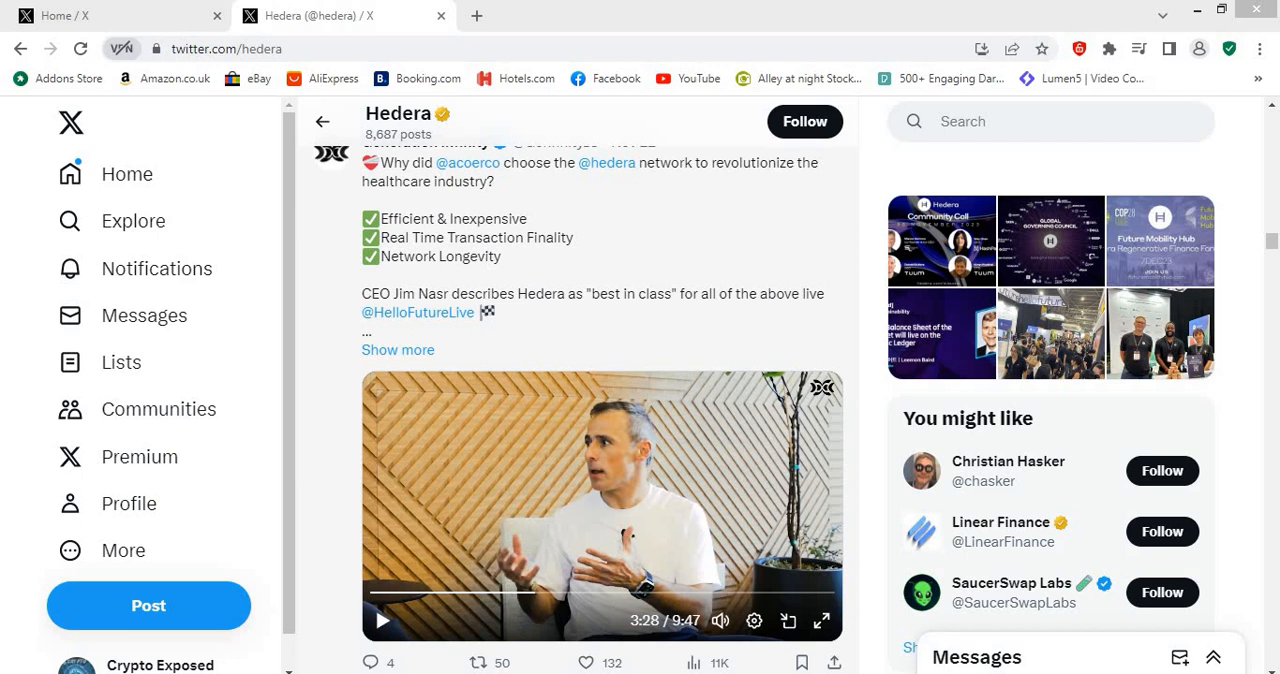
mouse_move(308, 452)
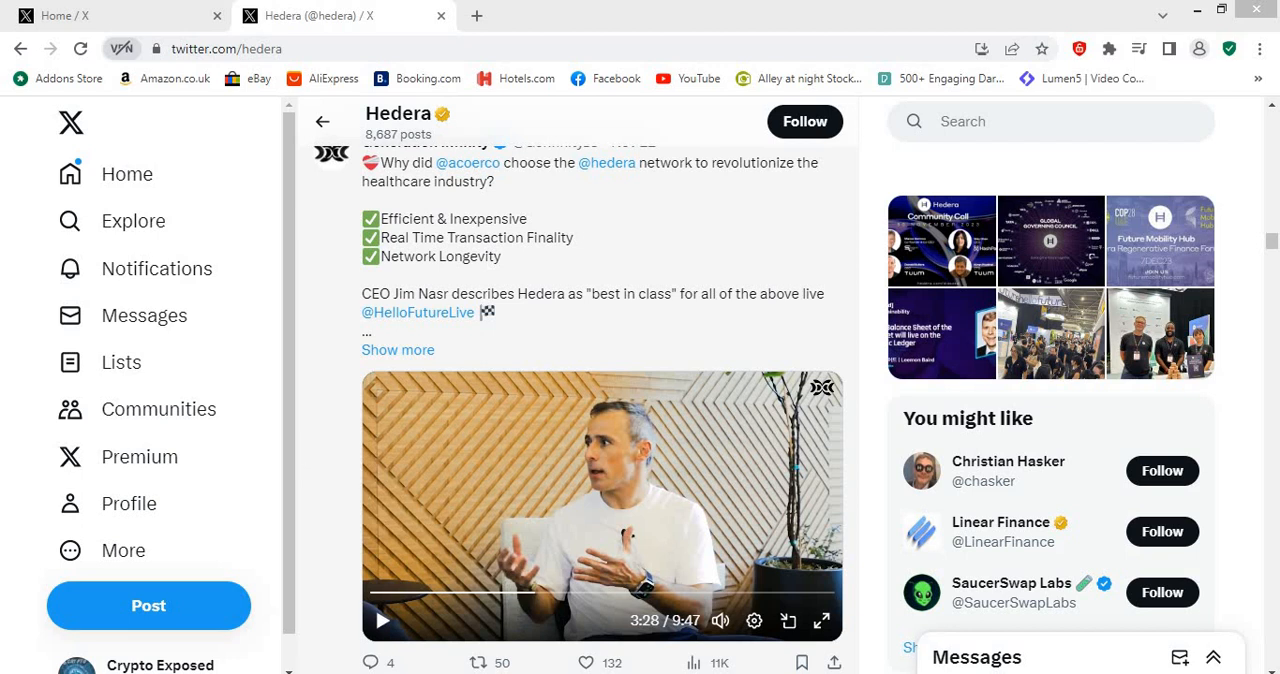
mouse_move(308, 454)
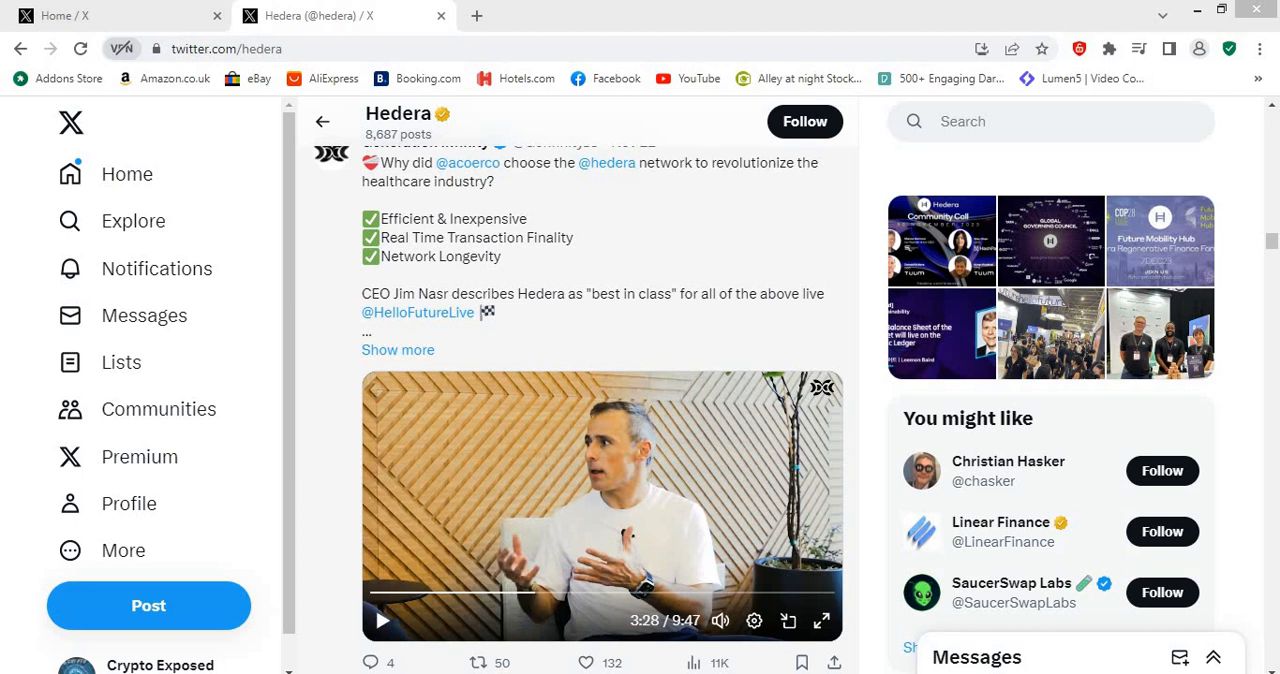
mouse_move(308, 452)
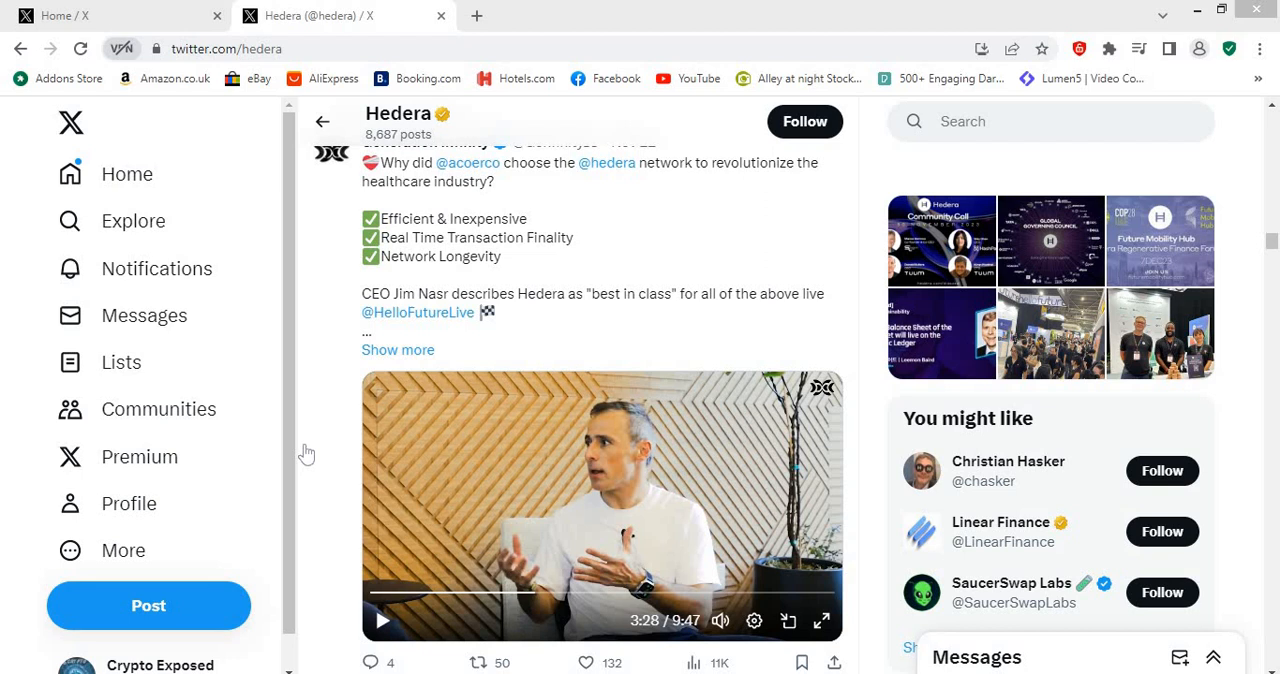
mouse_move(308, 456)
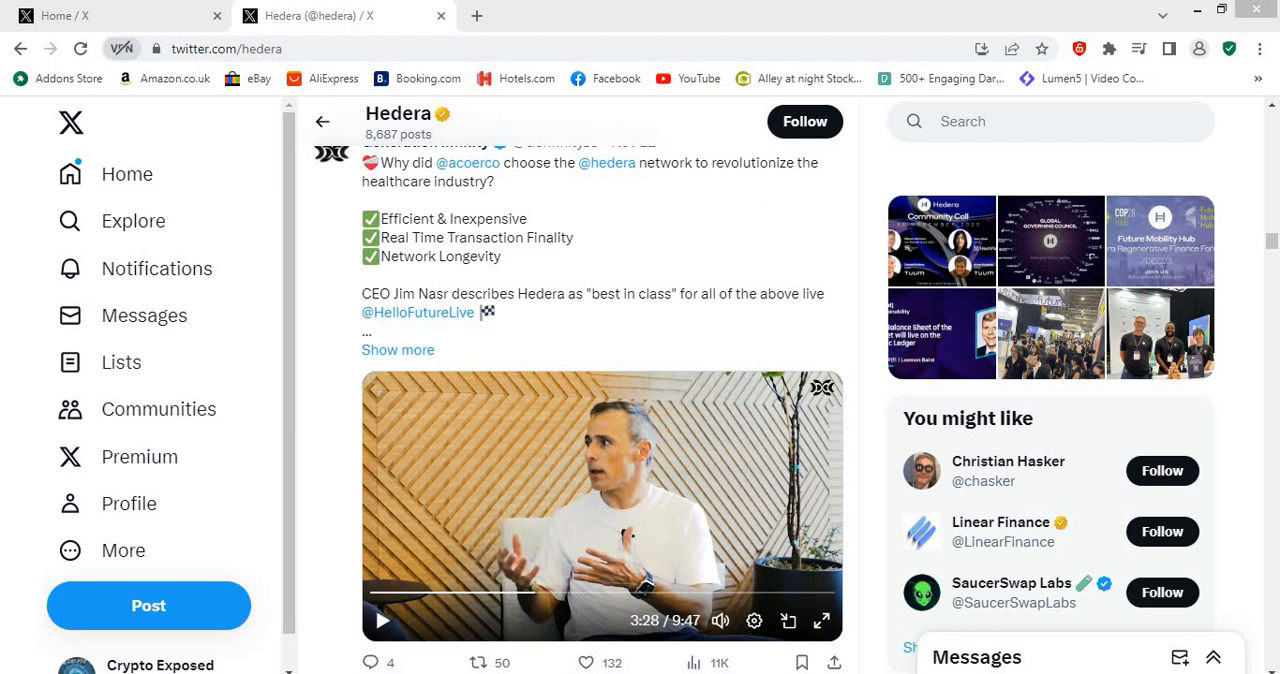
mouse_move(308, 454)
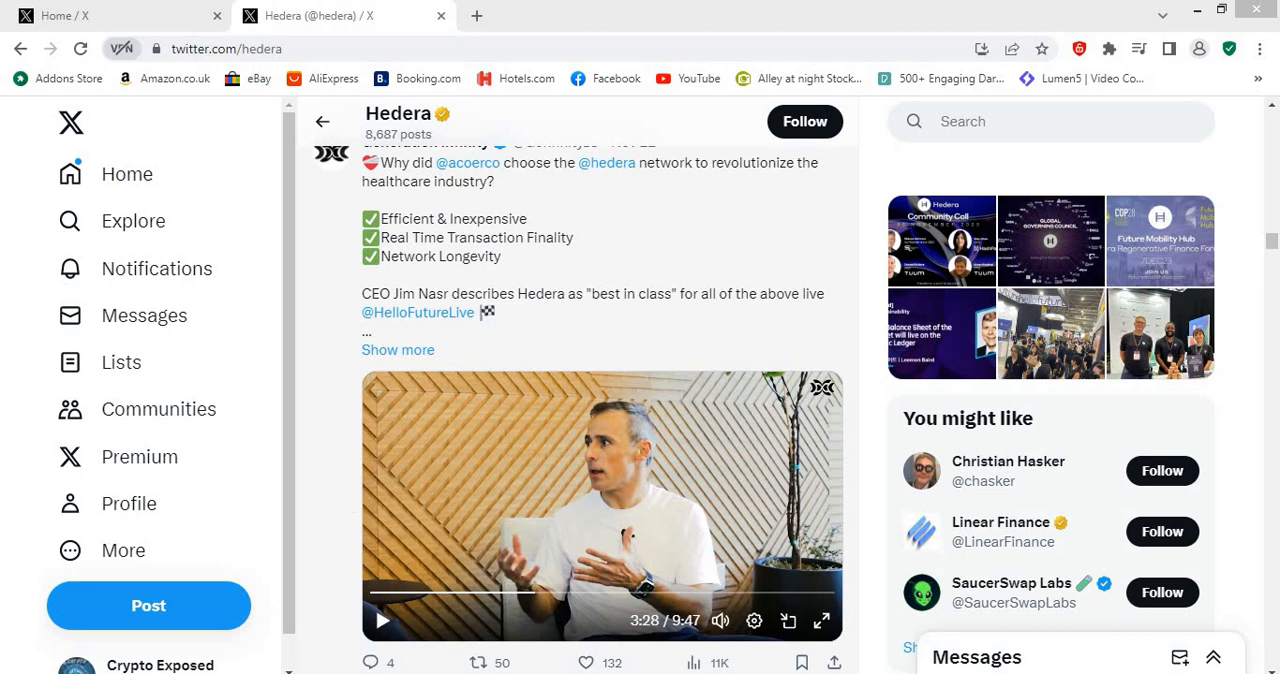
mouse_move(352, 500)
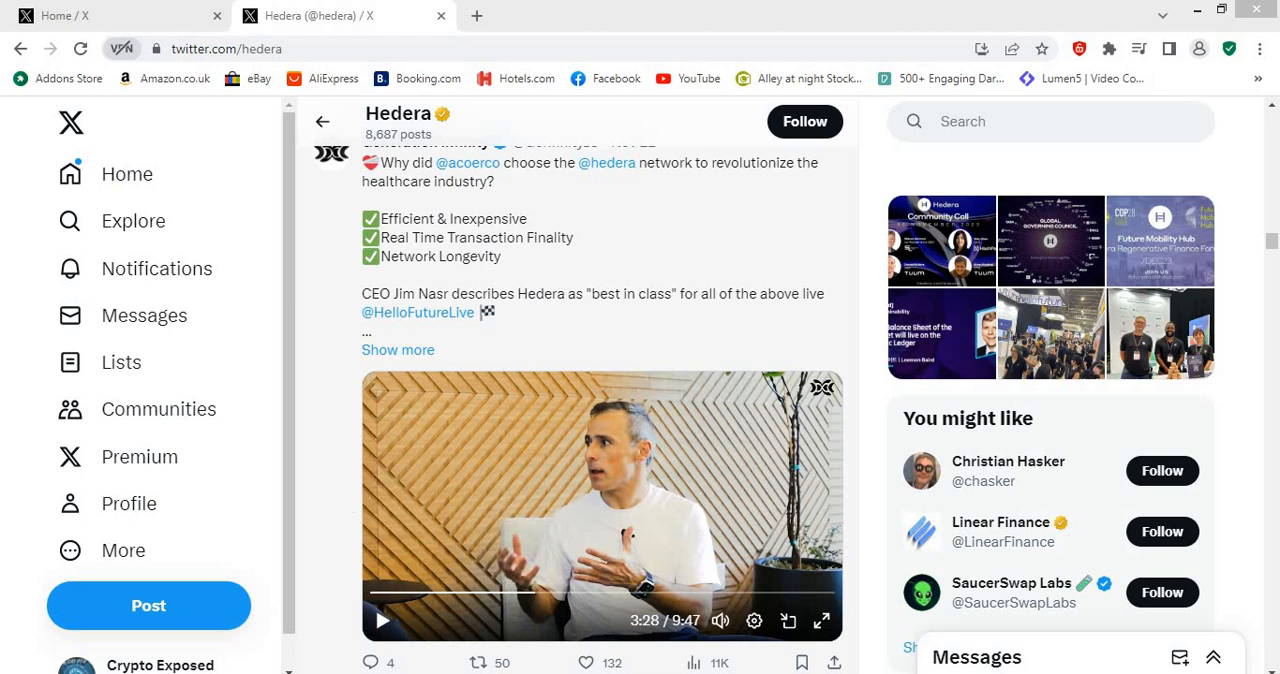
mouse_move(352, 500)
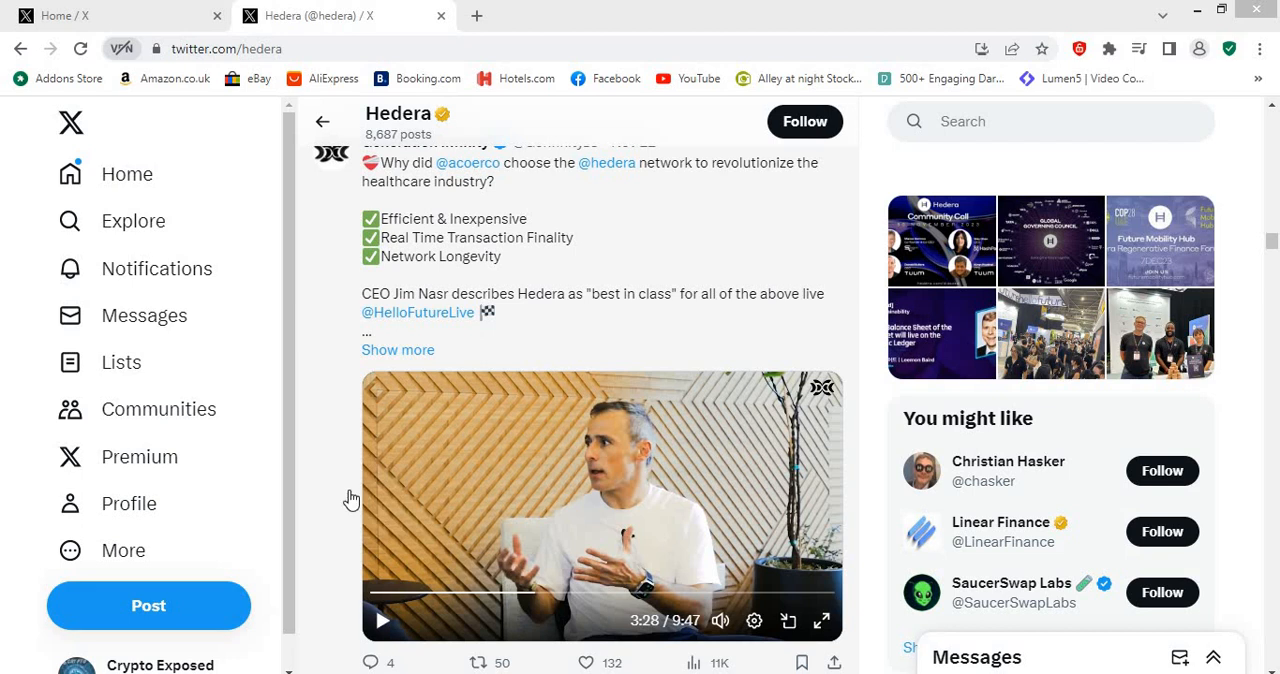
mouse_move(352, 500)
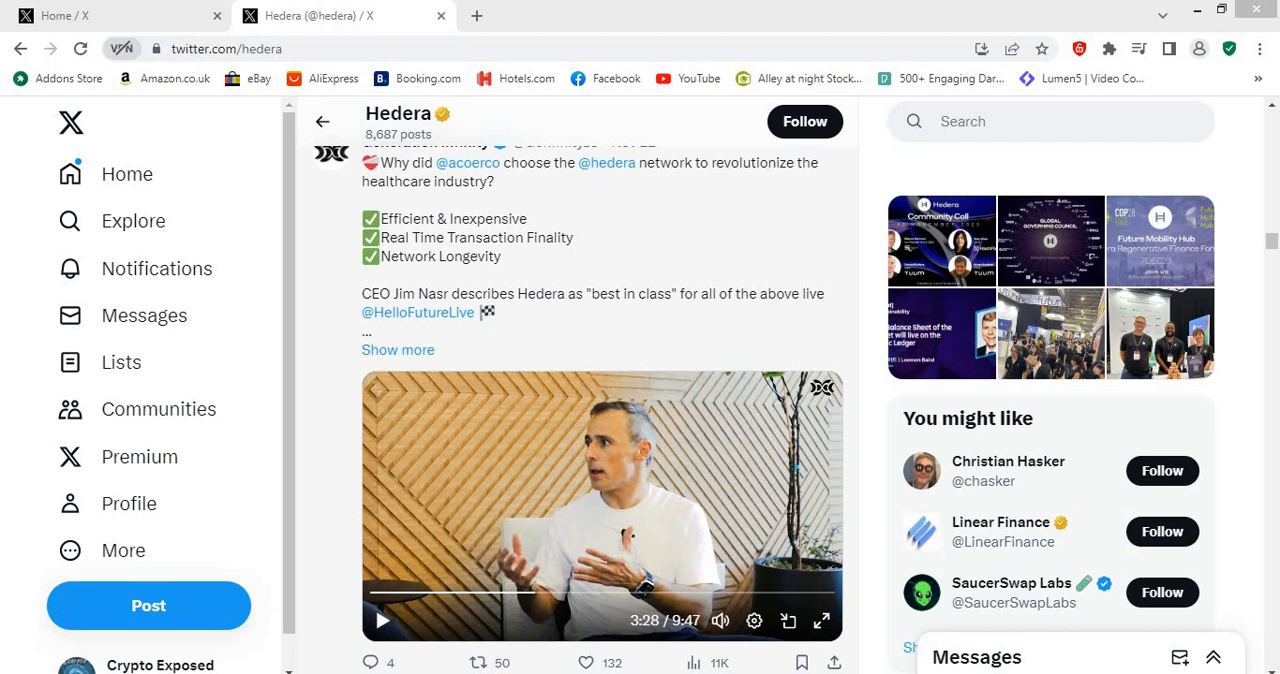
mouse_move(352, 500)
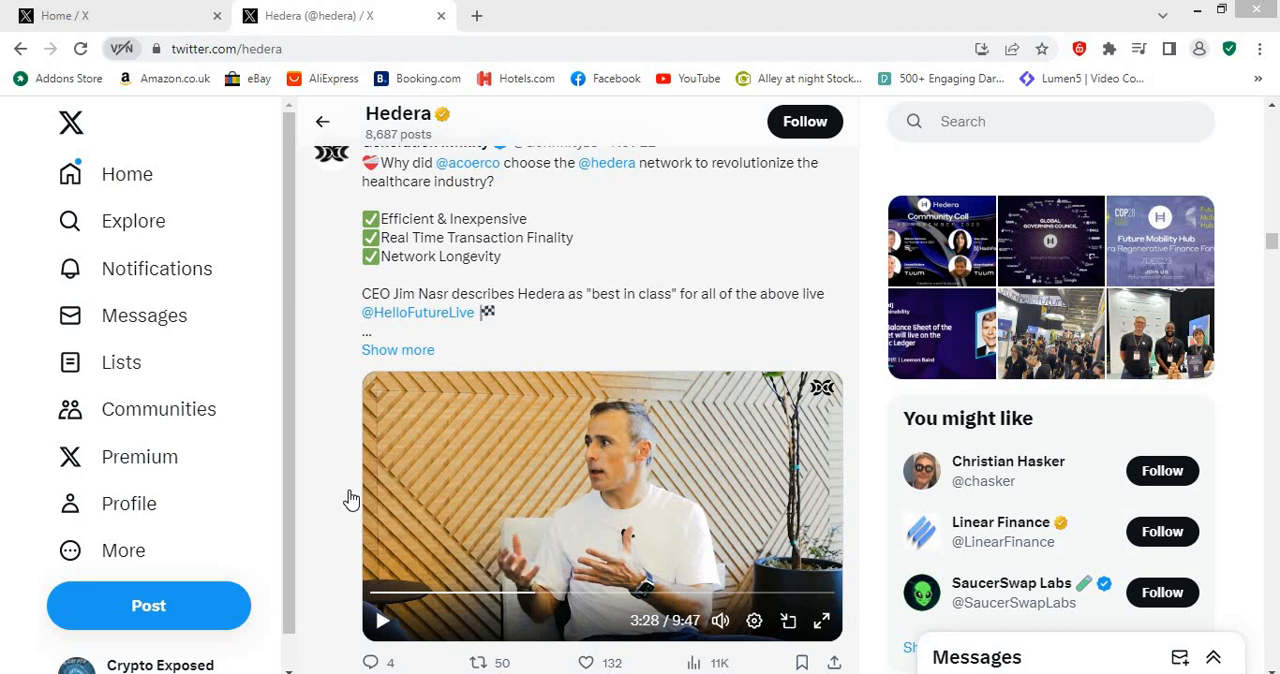
mouse_move(368, 508)
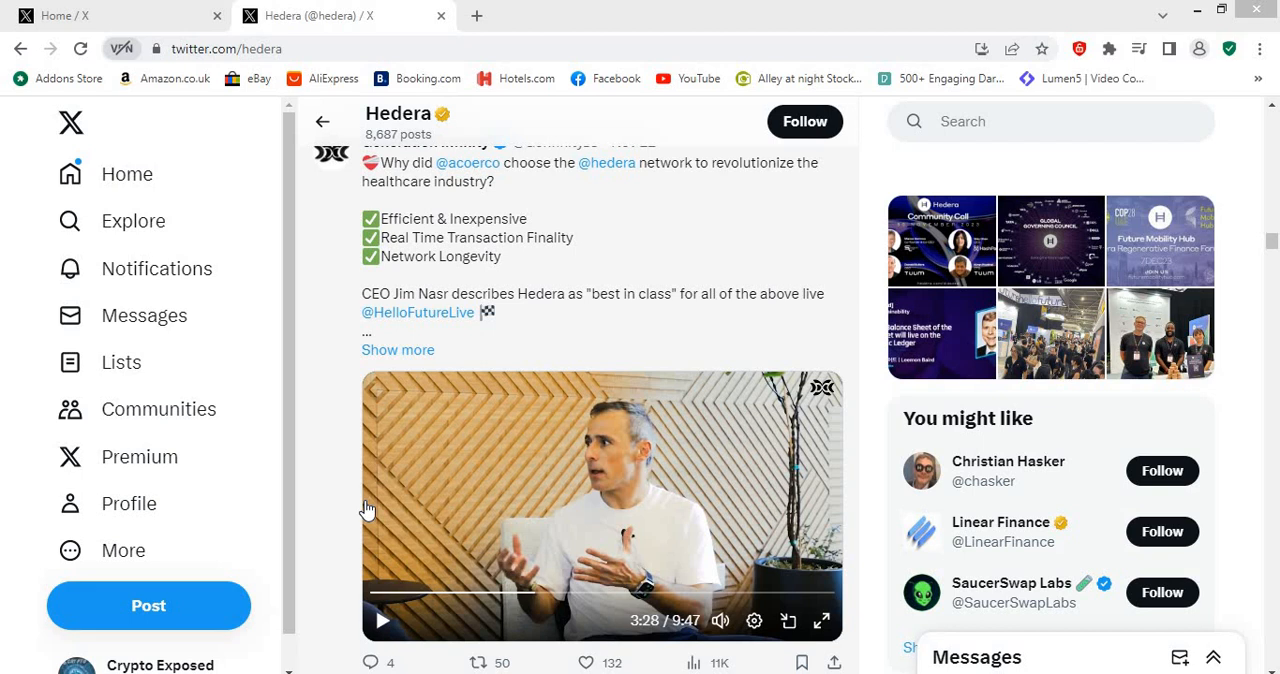
mouse_move(368, 510)
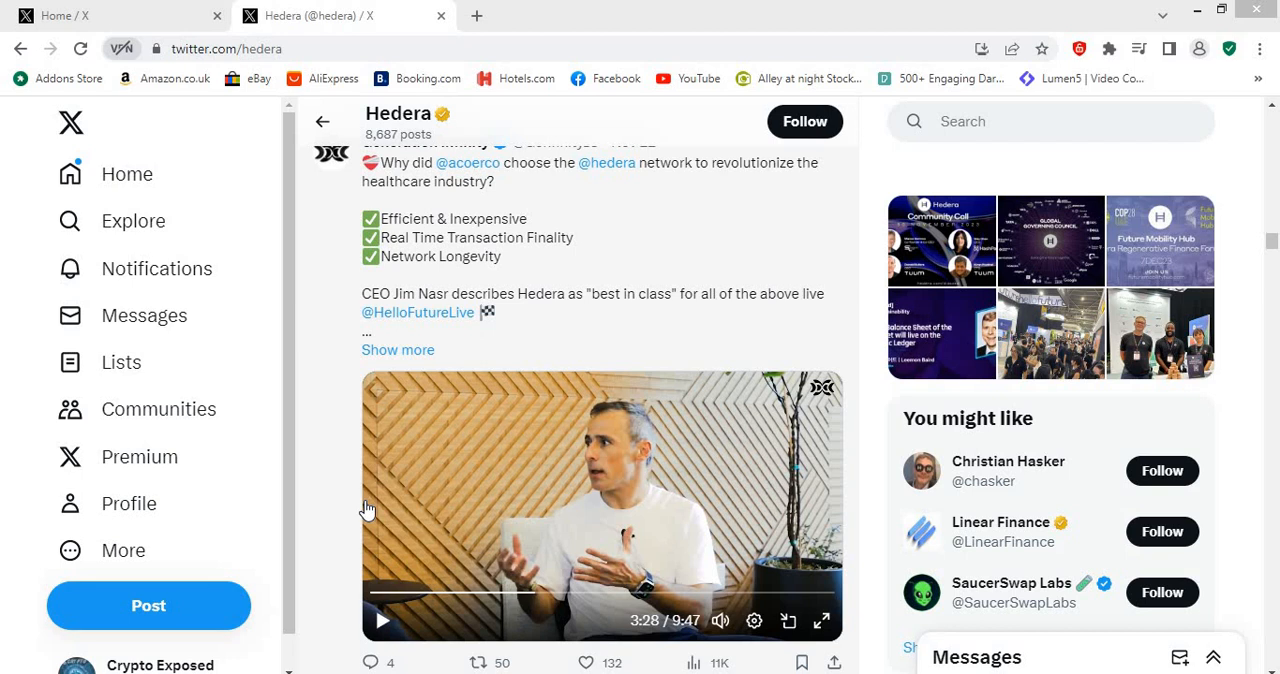
mouse_move(368, 512)
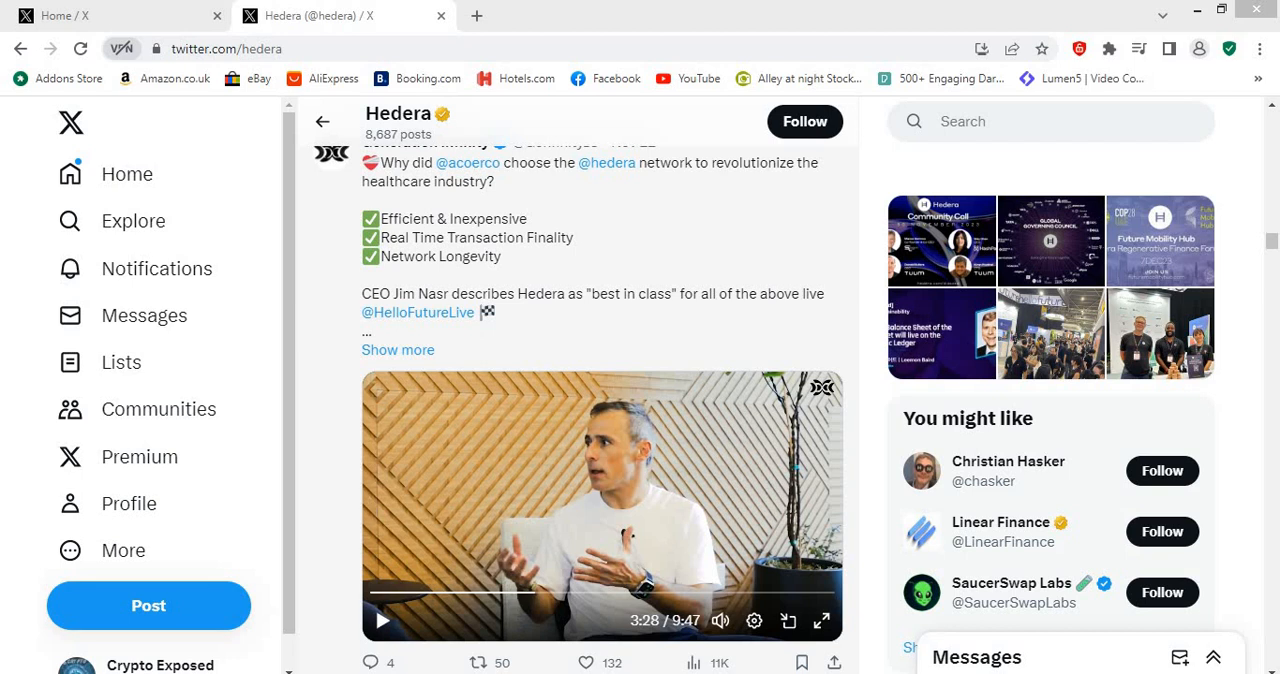
mouse_move(368, 508)
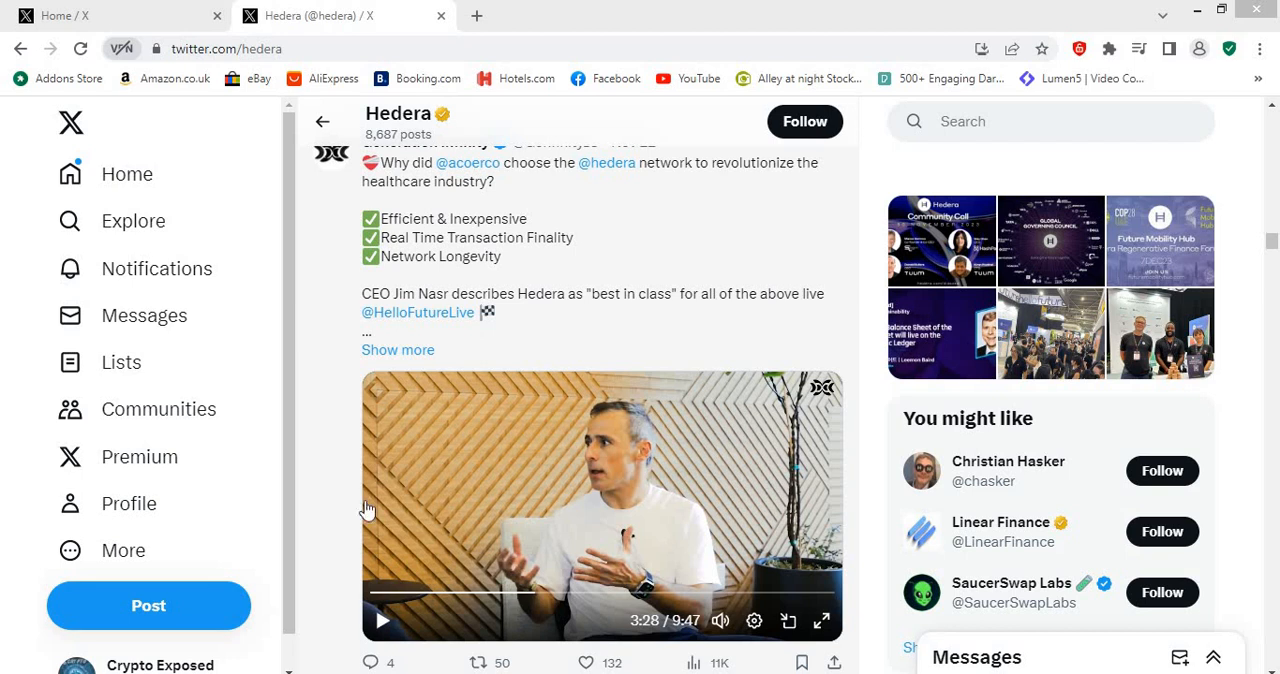
mouse_move(368, 508)
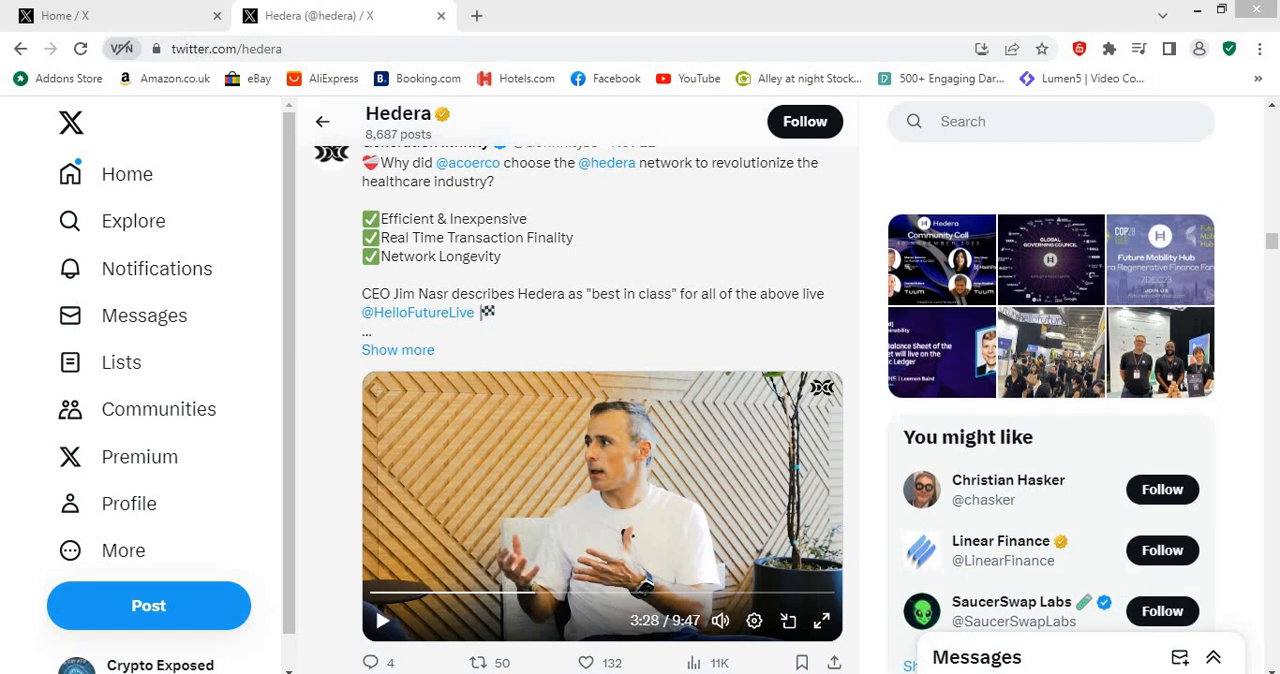
mouse_move(366, 508)
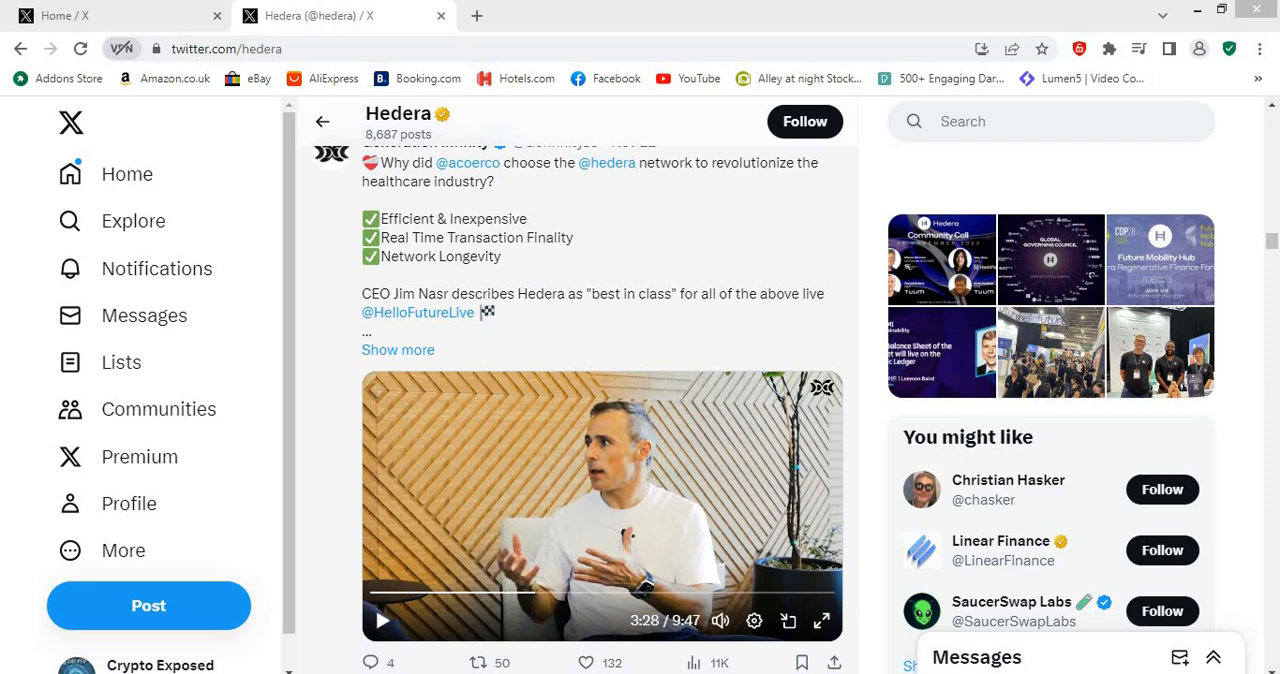
mouse_move(368, 508)
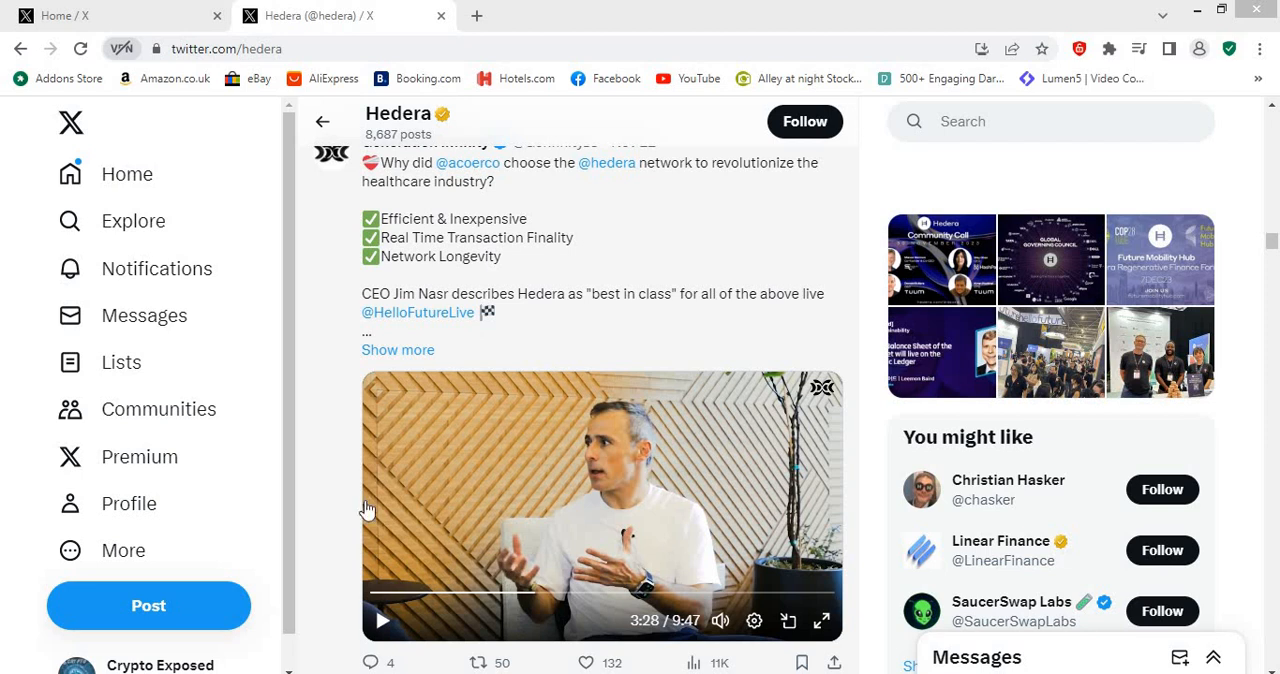
mouse_move(366, 510)
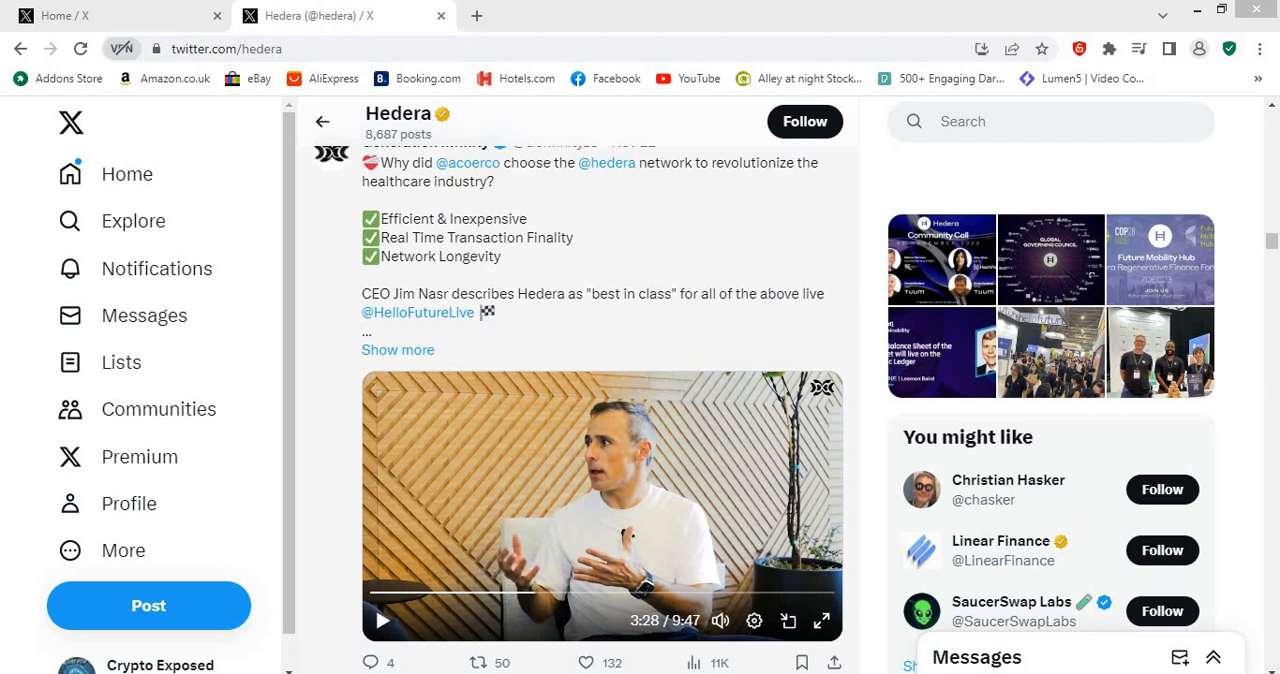